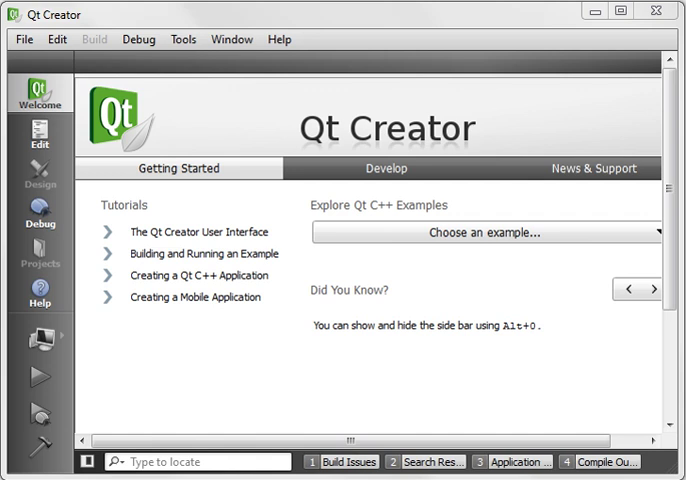
Create a Qt Console Application project named 'Linked' in E:\Test with the new-project wizard.
left_click(23, 38)
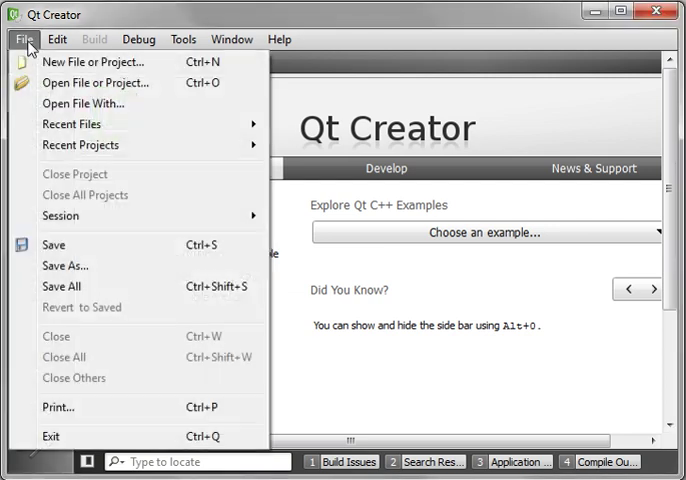
left_click(88, 61)
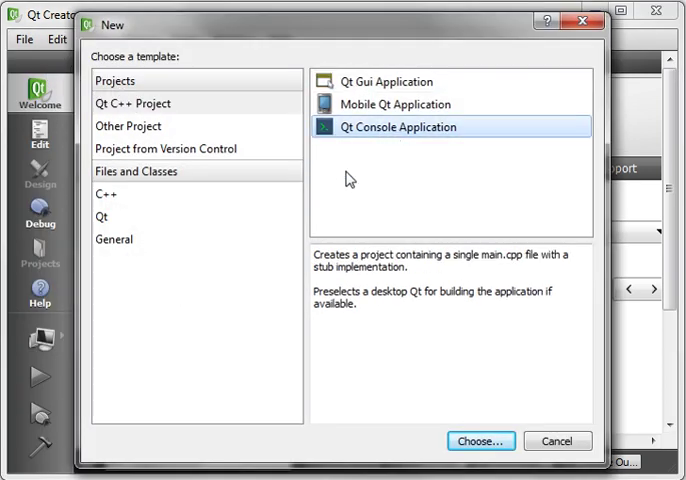
left_click(480, 441)
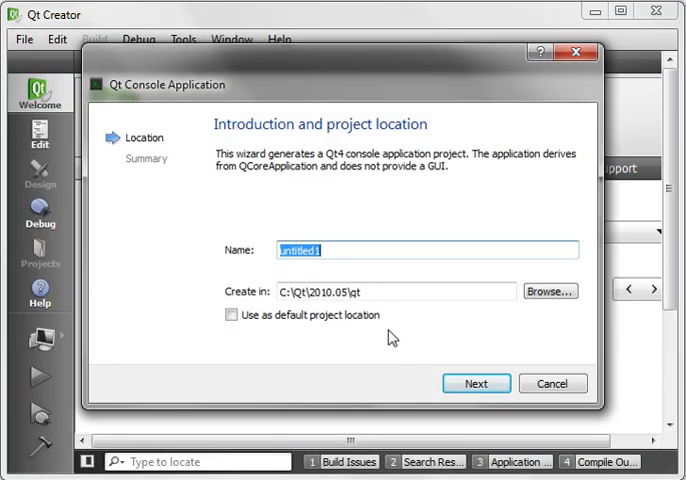
type("Linked")
left_click(396, 291)
type("E:")
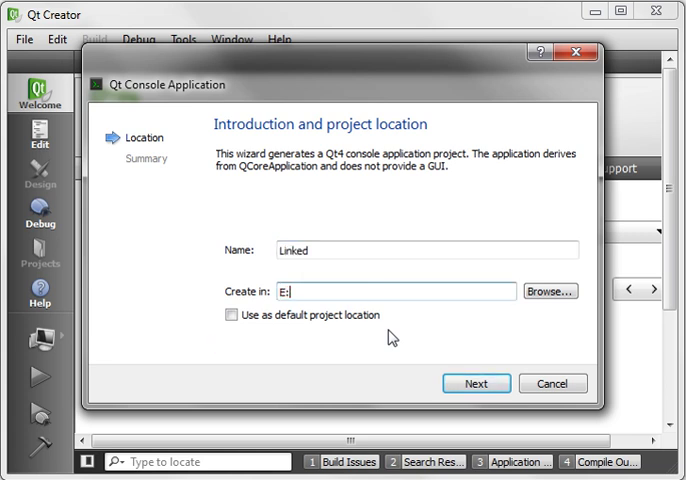
left_click(476, 383)
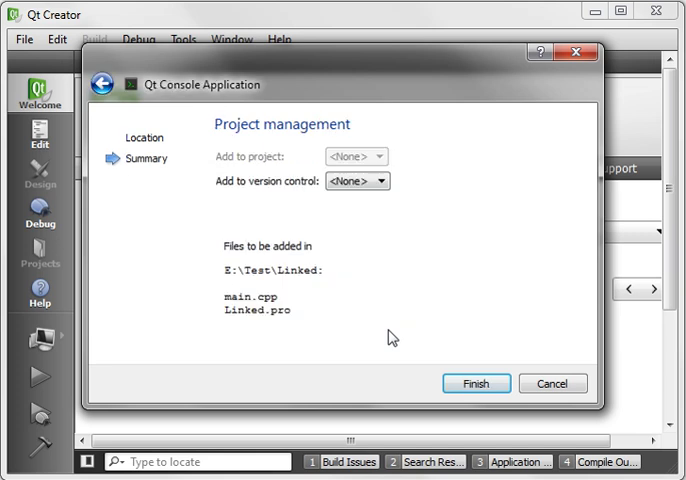
left_click(476, 383)
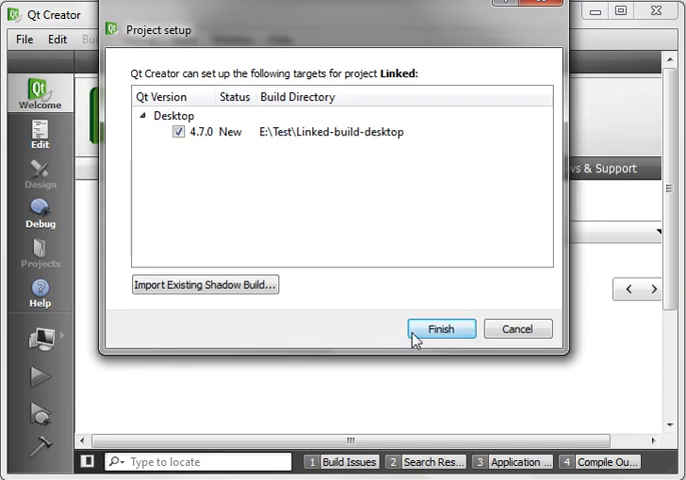
Accept the desktop target, then add #include <QDebug> and #include <QLinkedList> to main.cpp.
left_click(440, 328)
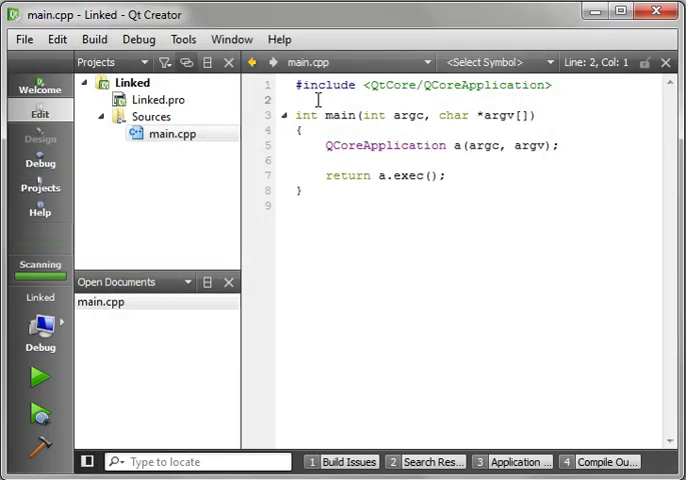
type("#inlude <")
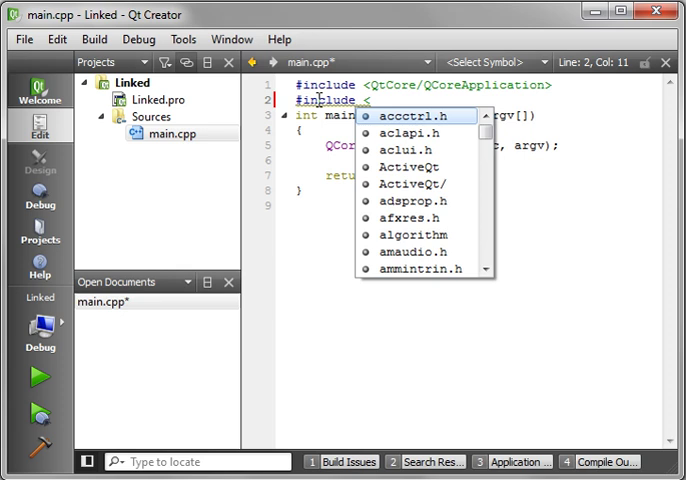
type("QDebug>")
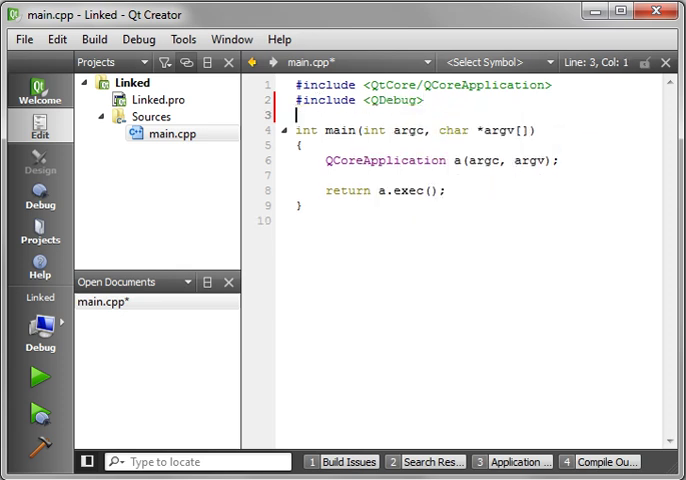
type("#include")
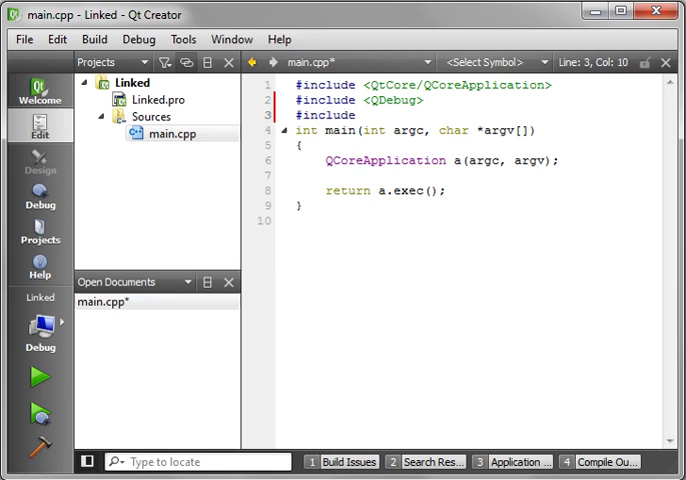
type("<Link")
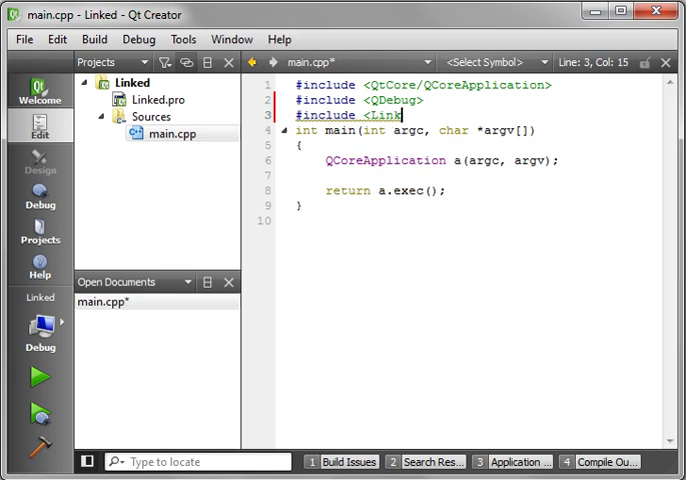
key("BackSpace")
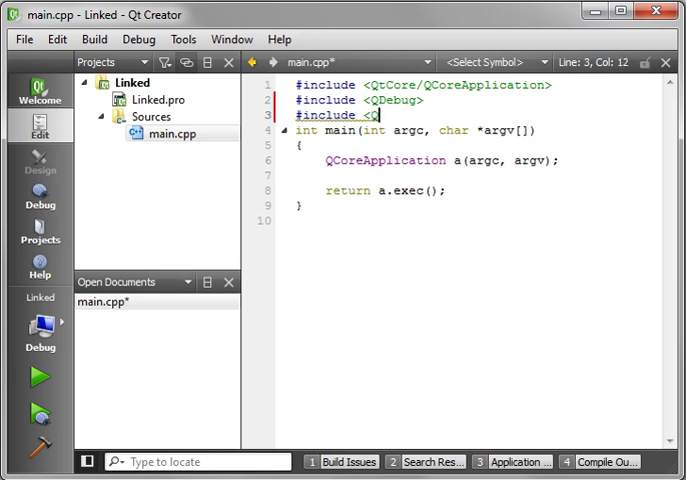
type("LinkedList>")
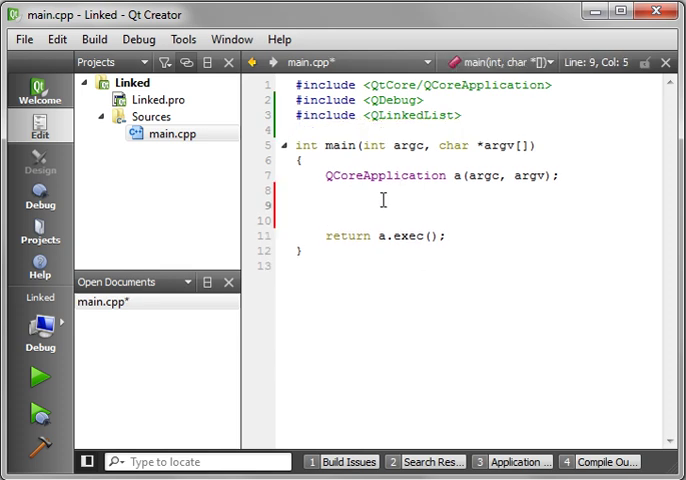
Start the declaration QLinkedList<int> List on the empty line inside main.
left_click(328, 211)
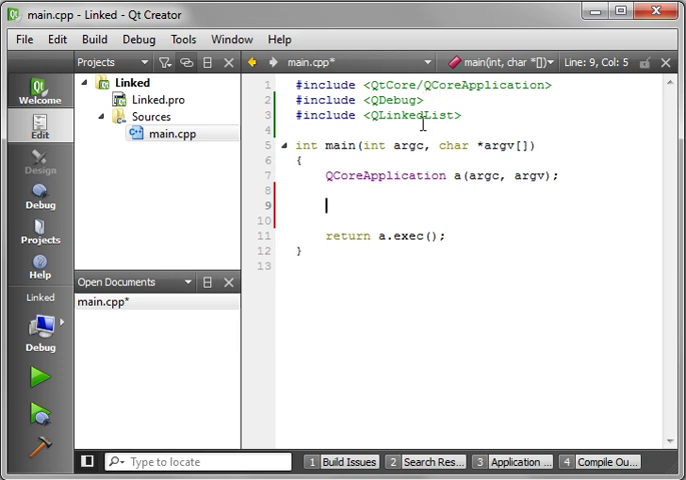
double_click(417, 116)
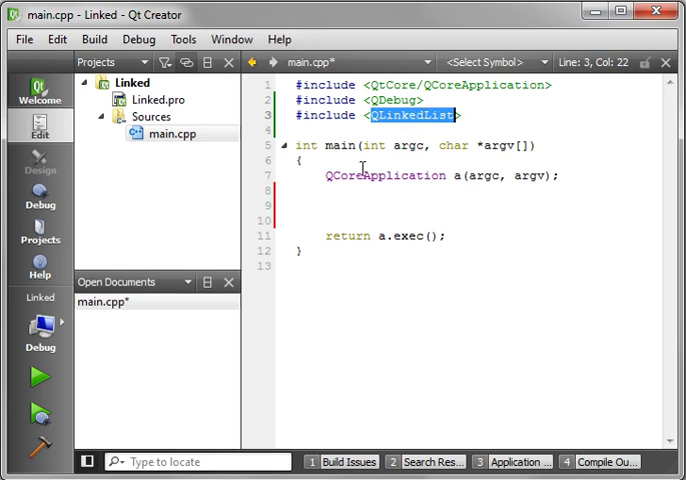
type("QLinkedList")
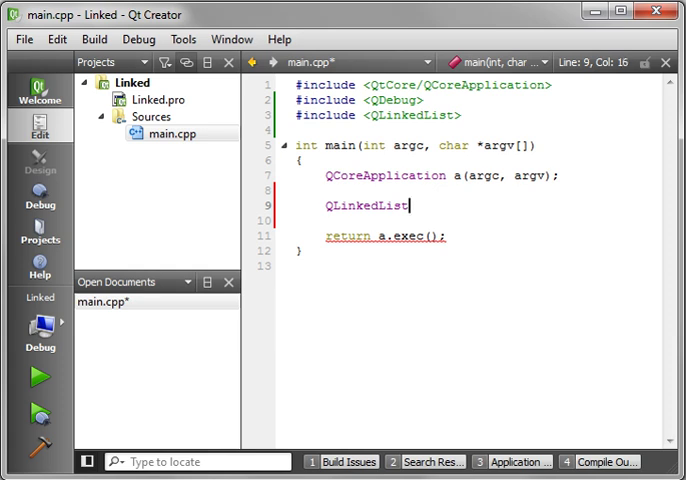
type("<int>")
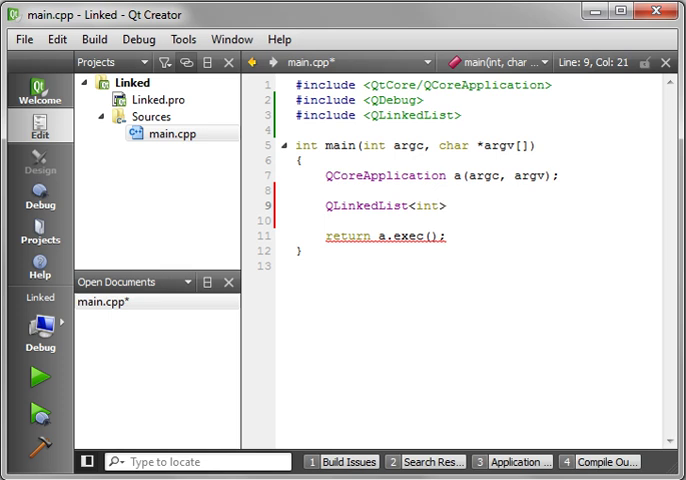
type("Lis")
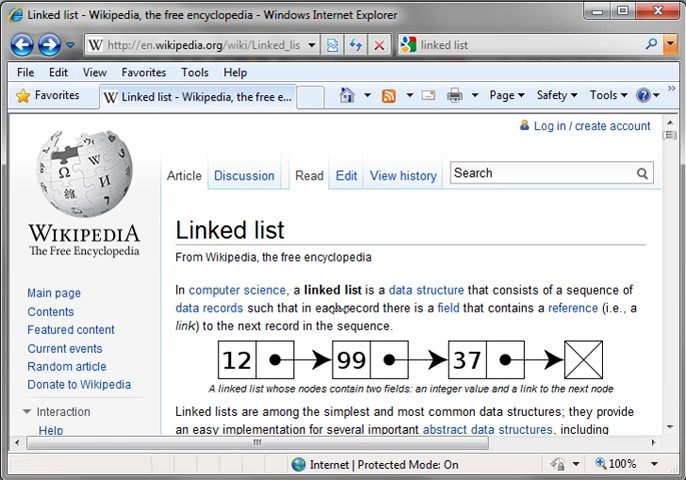
Scroll through the Wikipedia 'Linked list' article's introduction and node diagram.
scroll("down", 3)
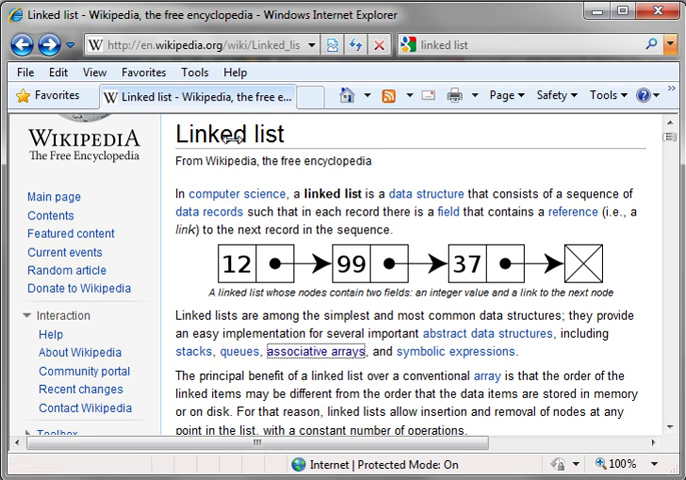
mouse_move(244, 264)
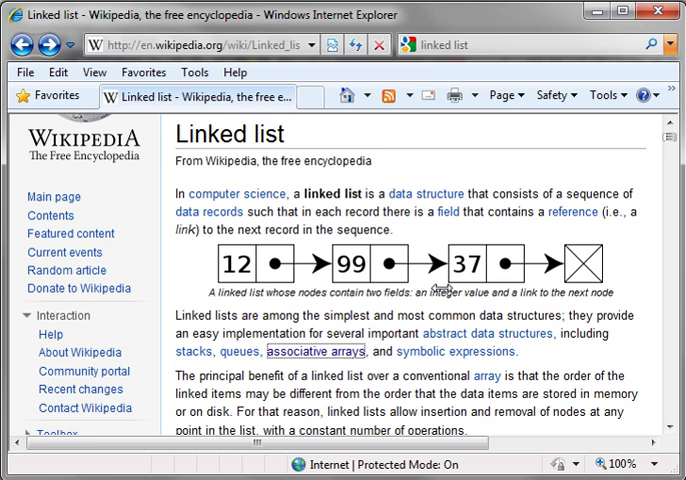
mouse_move(437, 288)
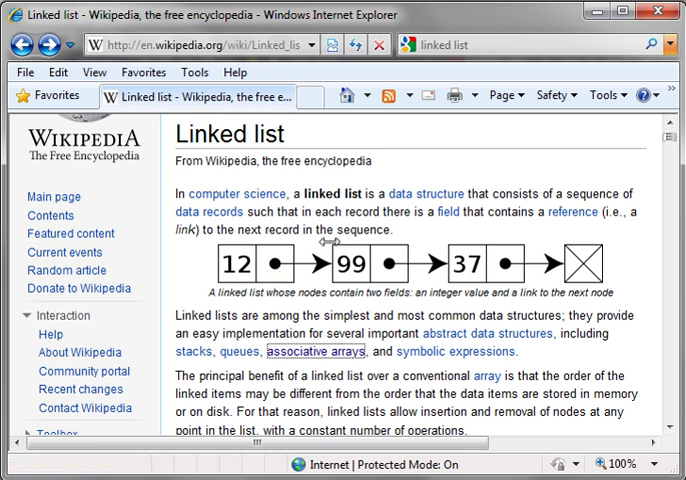
mouse_move(382, 265)
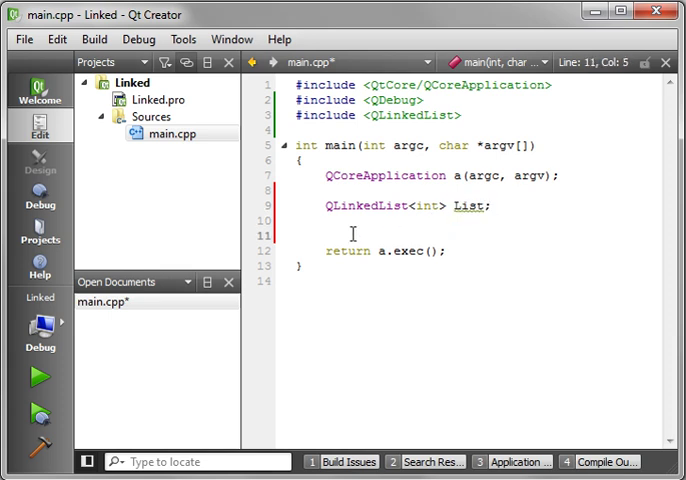
Finish declaring QLinkedList<int> List and stream the values 1, 3 and 5 into it.
type("List")
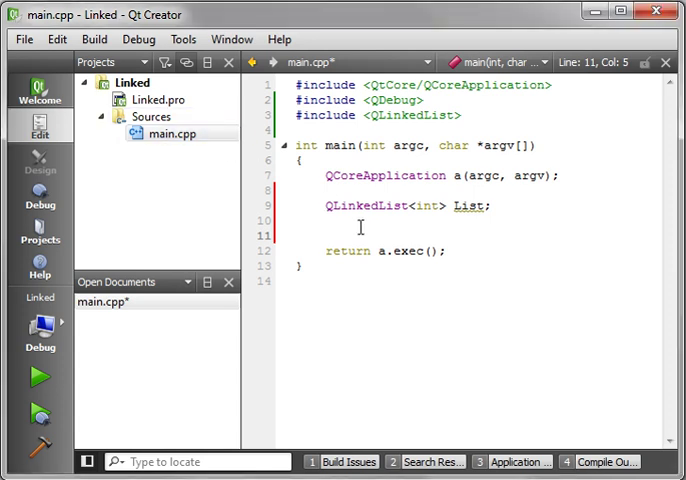
type("List <<")
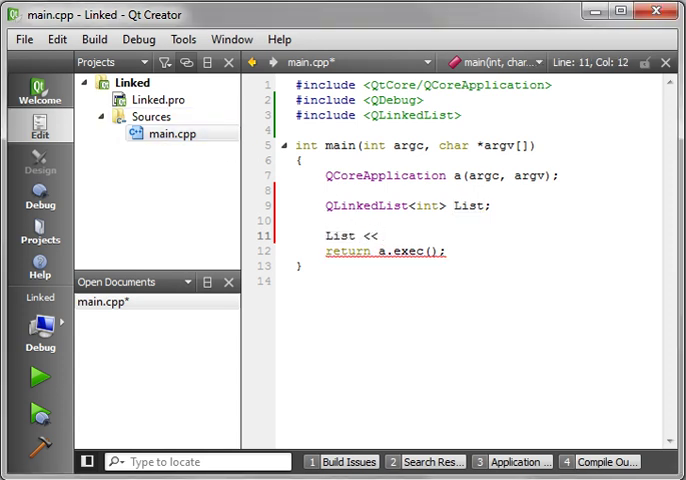
type("1 << 3 << 5;")
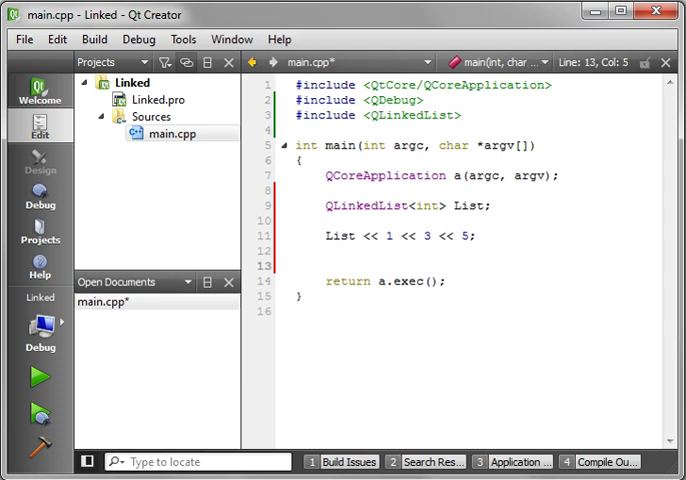
Write foreach(int i, List) { qDebug() << i; } before the return statement.
type("foreach(int i,")
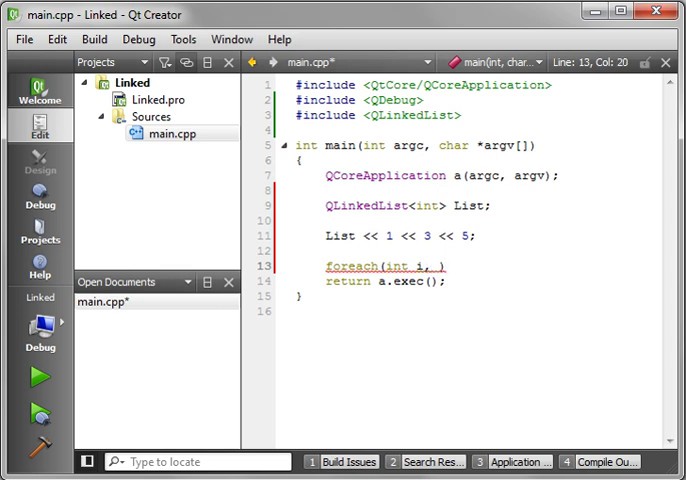
type("List")
type("{")
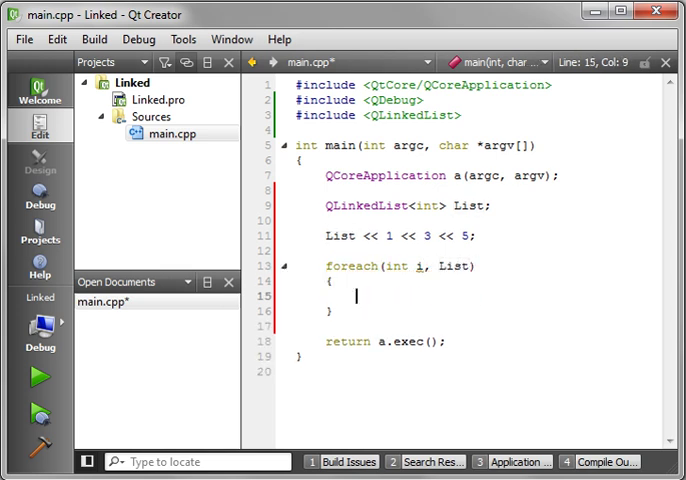
type("qD")
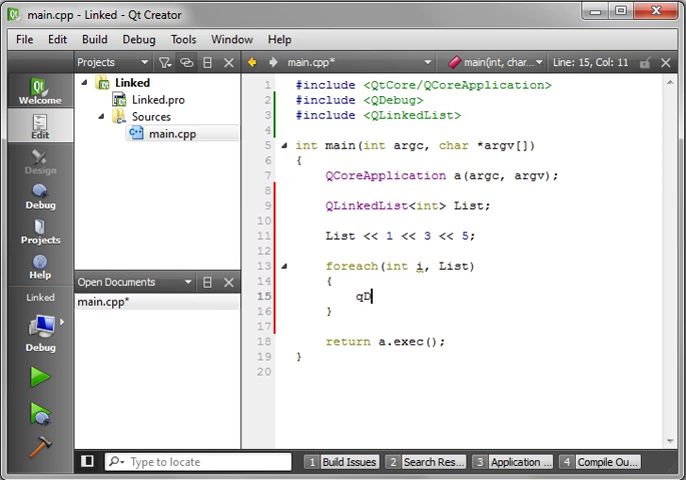
type("ebug();")
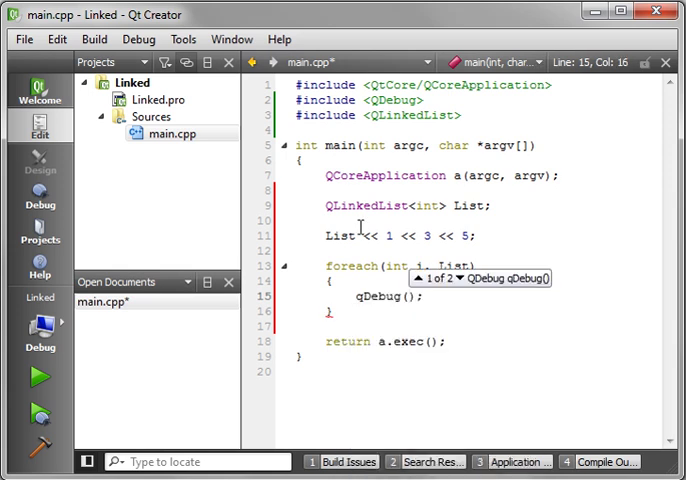
type("<<")
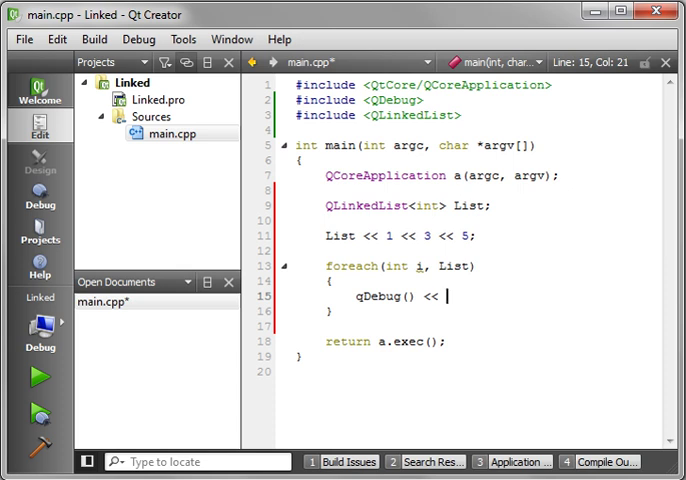
type("i;")
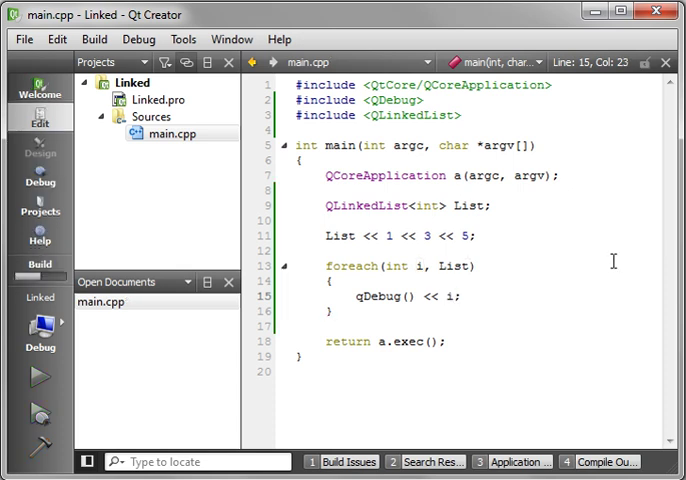
left_click(40, 374)
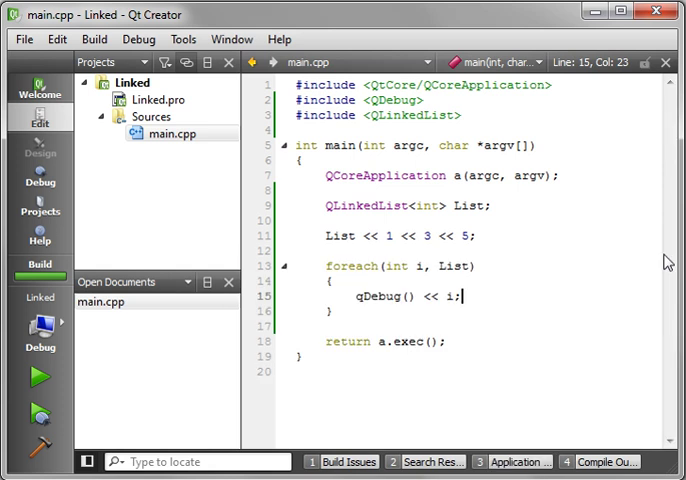
mouse_move(502, 265)
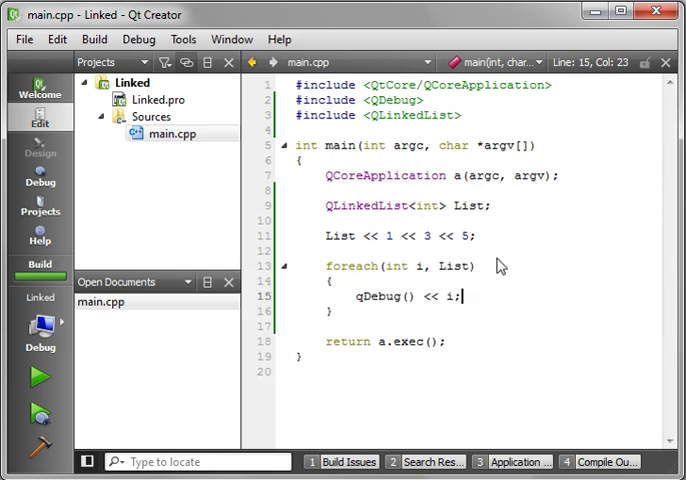
triple_click(398, 237)
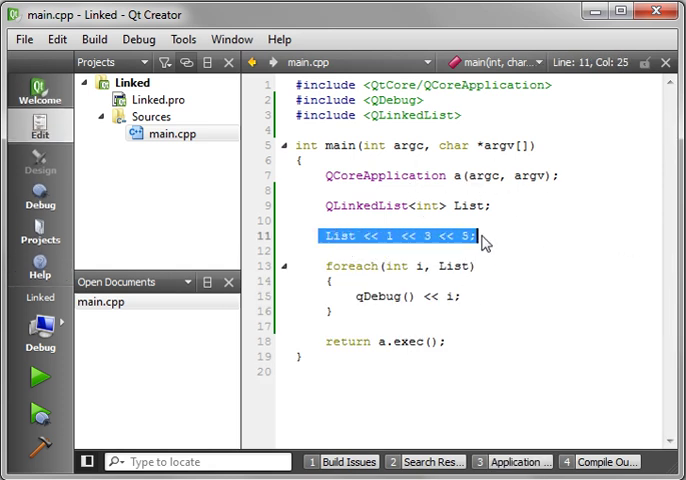
left_click(357, 251)
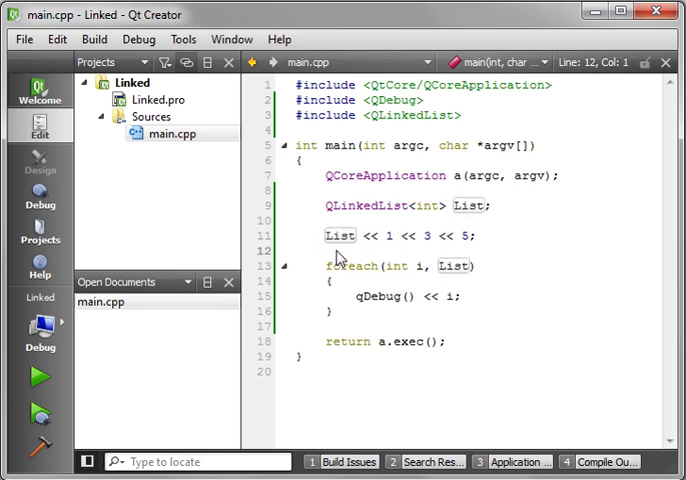
type("List.ap")
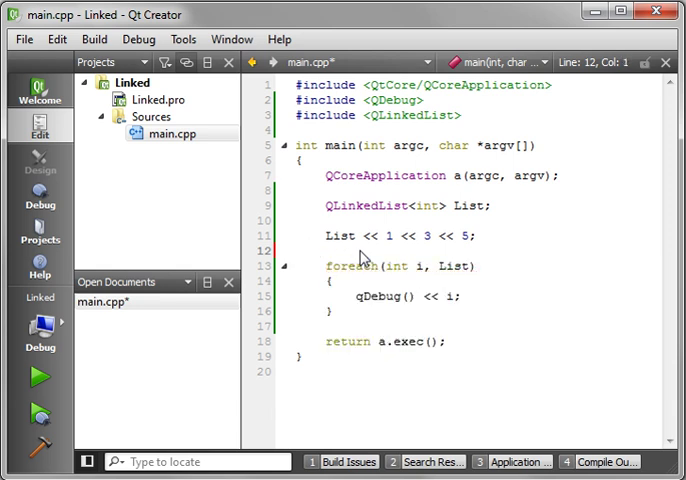
left_click(300, 250)
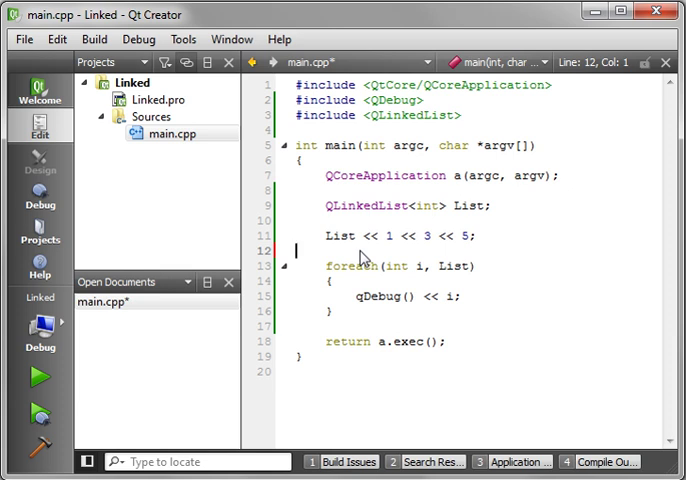